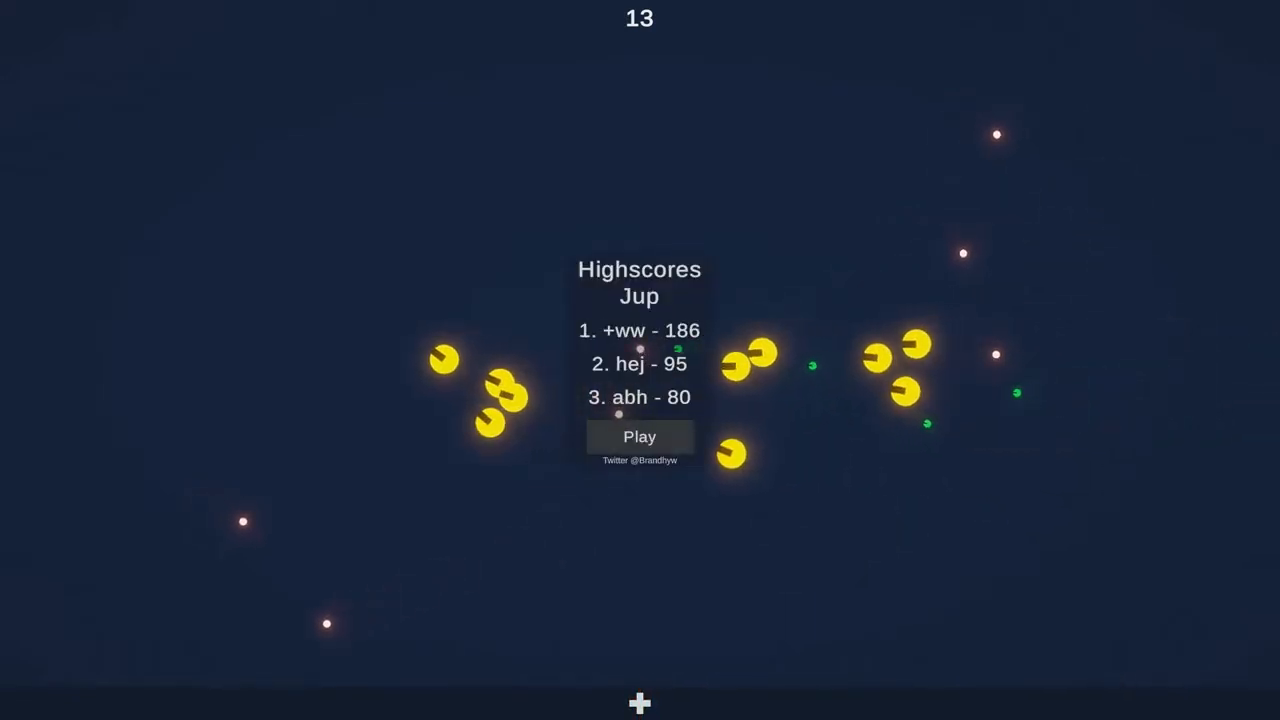
- Start a round of Snail Man from the highscores screen and play to 13 points
{"action": "left_click", "coordinate": [640, 436]}
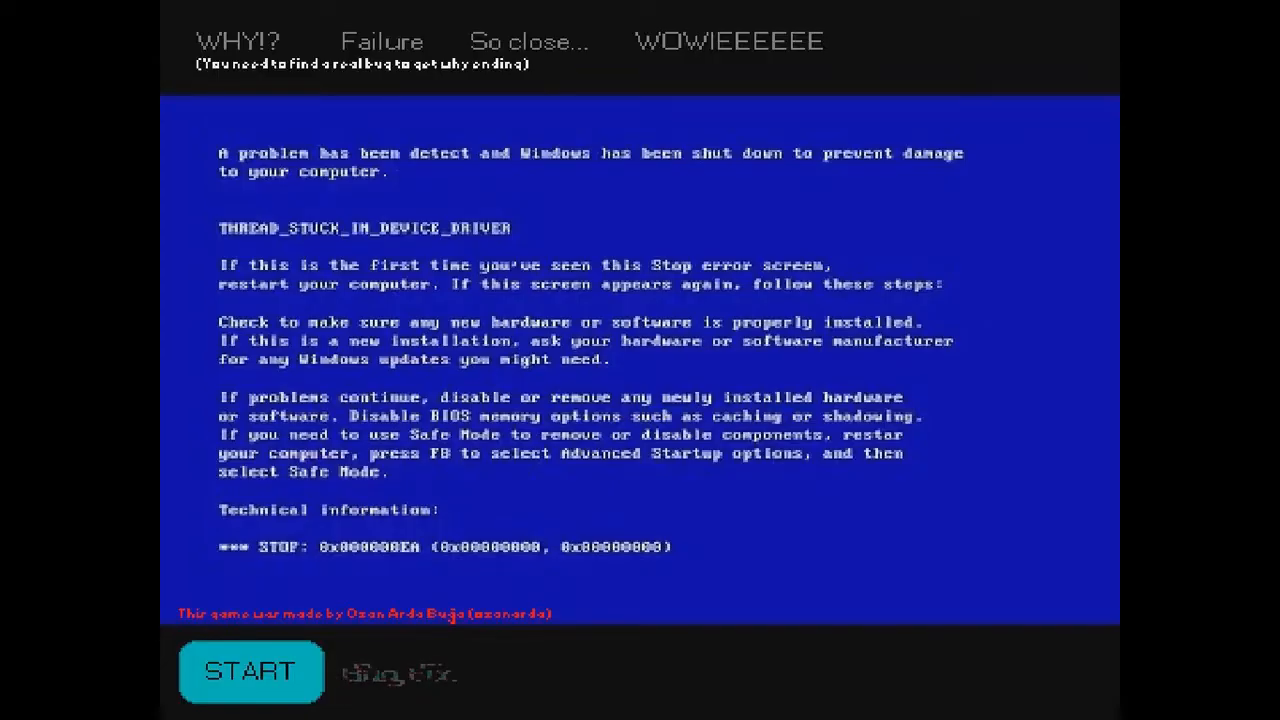
{"action": "left_click", "coordinate": [250, 672]}
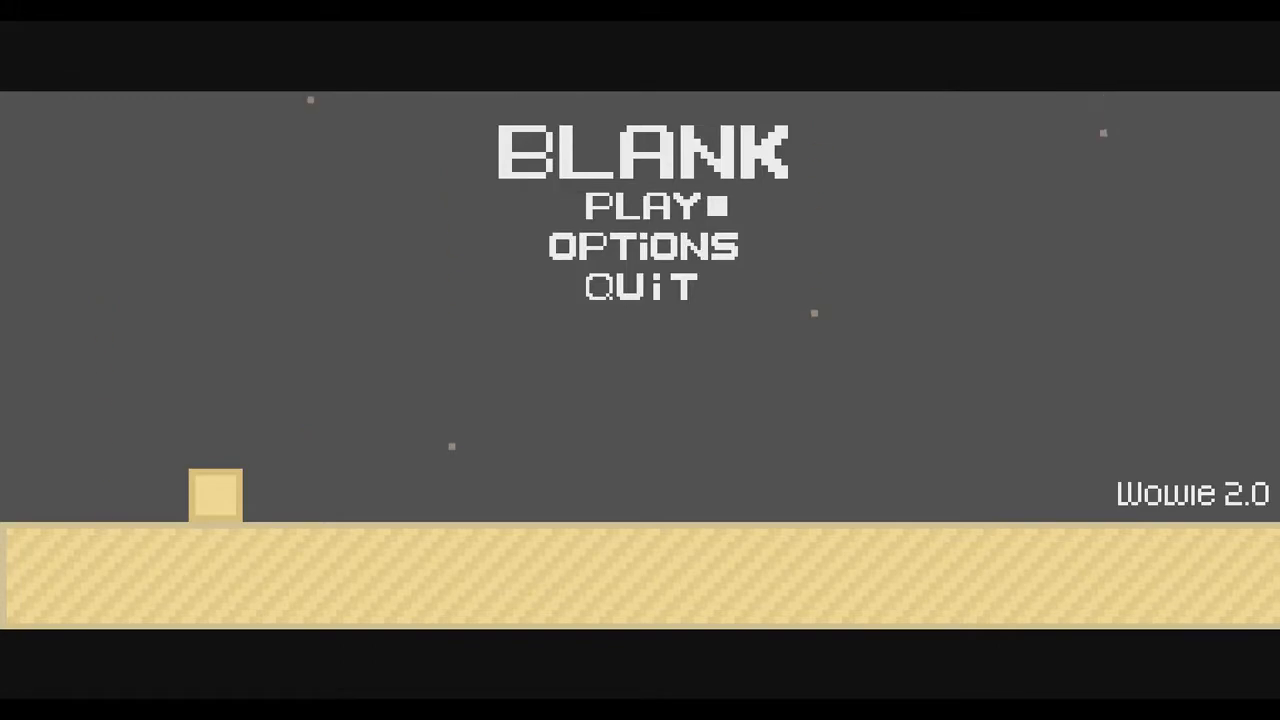
- Play Blank through the spiked corridor level, then skip ahead to reach Wall/Clip
{"action": "left_click", "coordinate": [640, 206]}
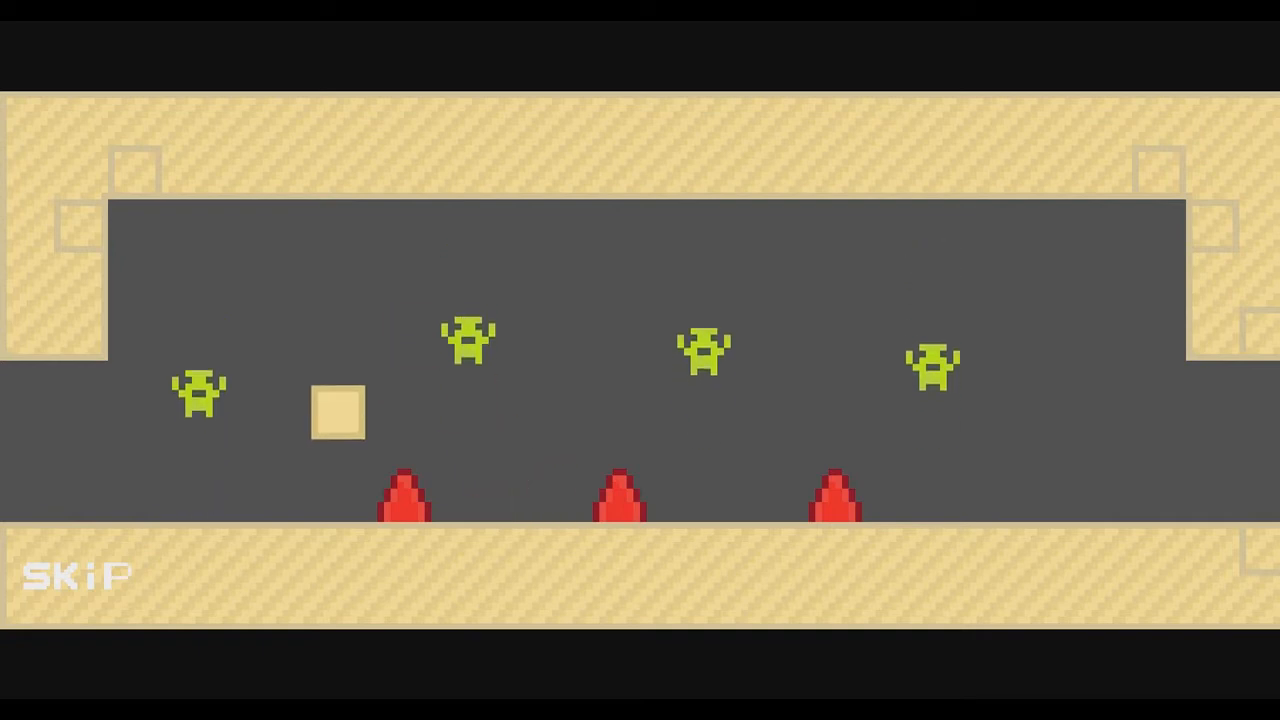
{"action": "left_click", "coordinate": [76, 576]}
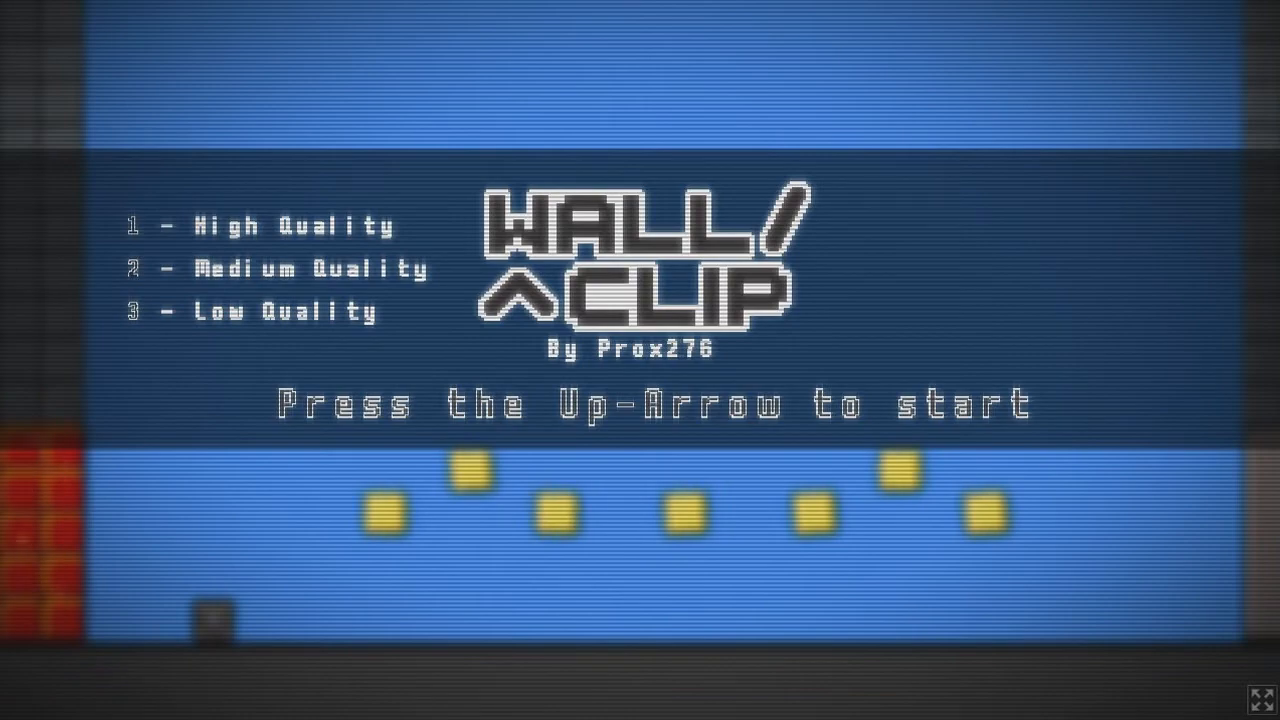
- Start Wall/Clip with the Up arrow and play it through to Terminal's menu
{"action": "key", "text": "up"}
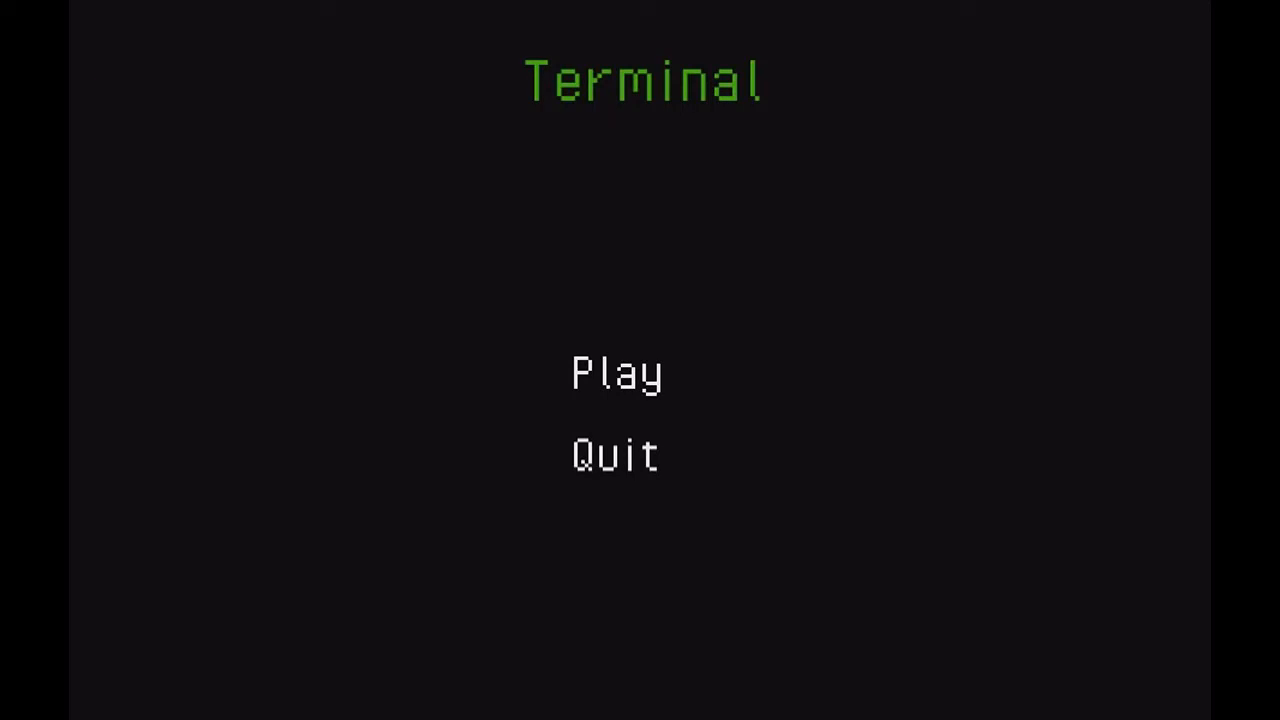
- Play Terminal and walk the character through its tutorial room
{"action": "left_click", "coordinate": [616, 374]}
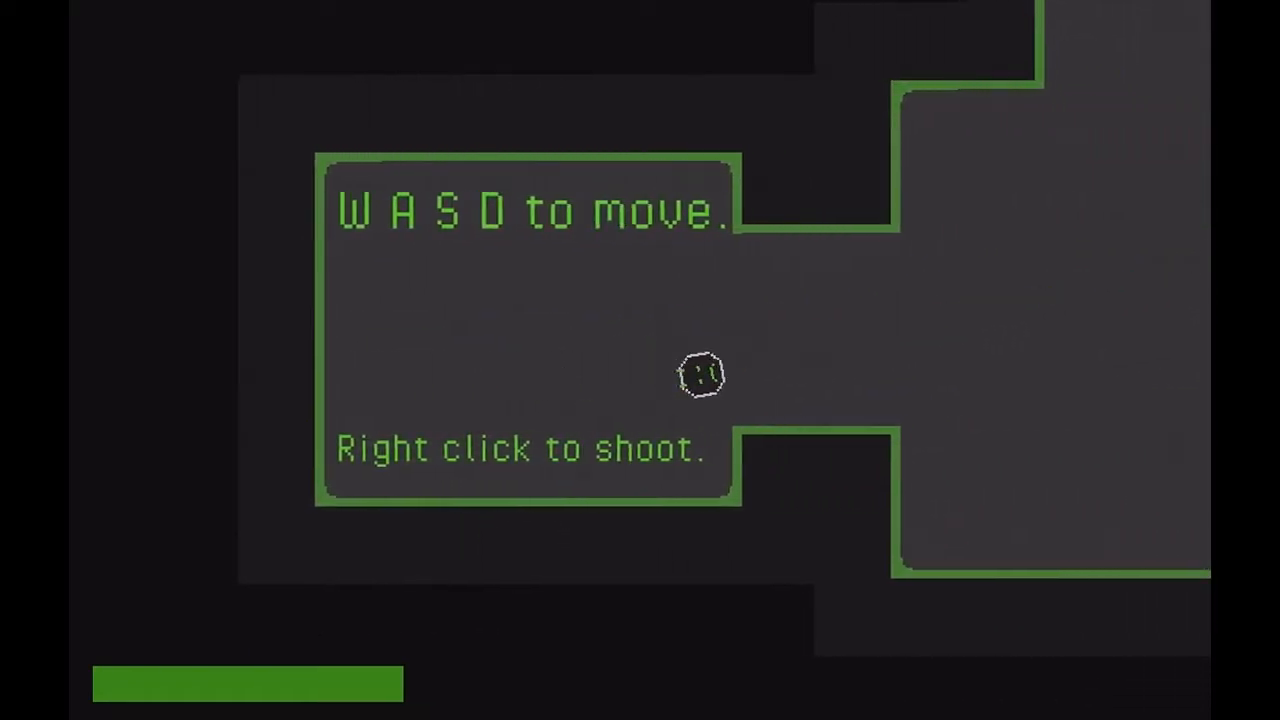
{"action": "key", "text": "w"}
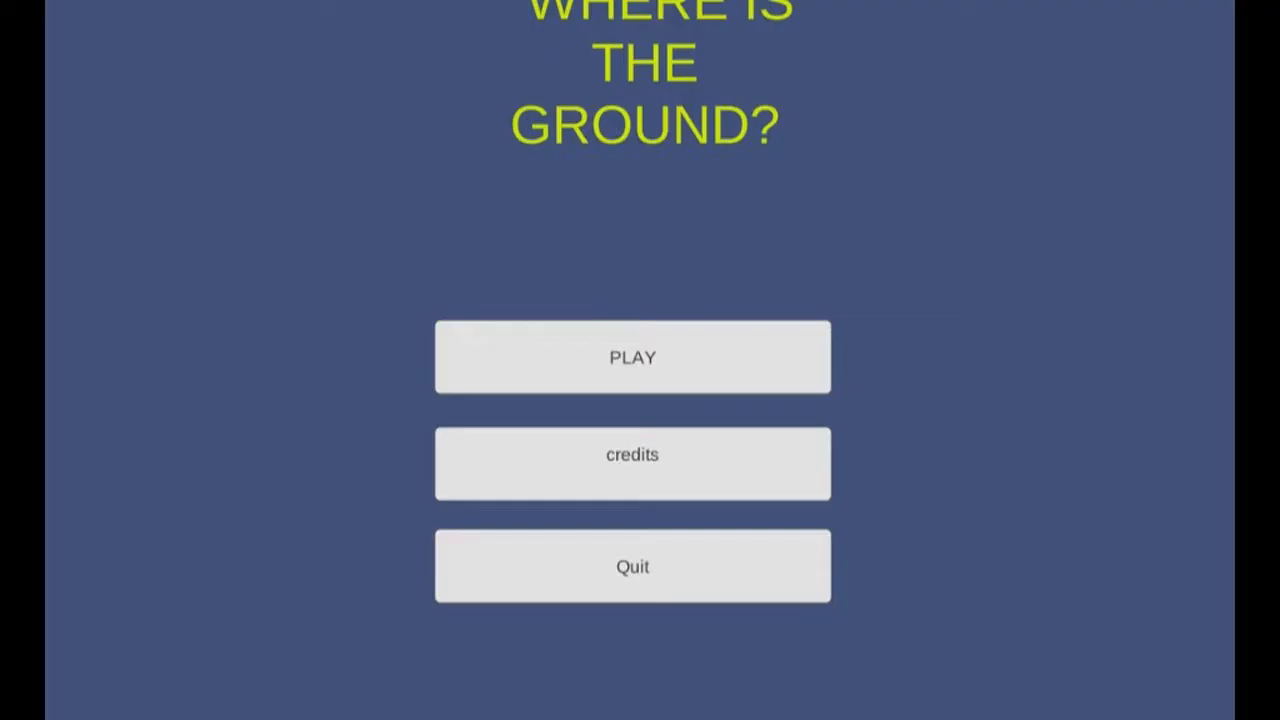
{"action": "left_click", "coordinate": [632, 356]}
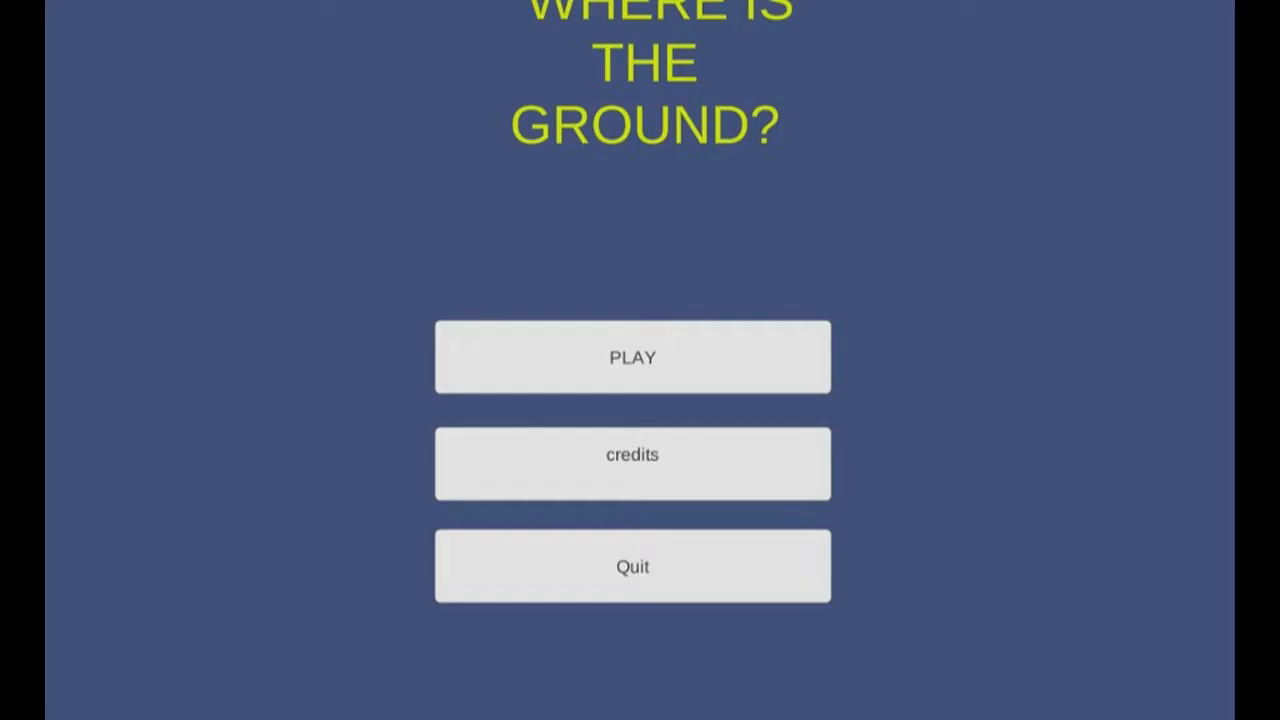
- Return to the Where Is the Ground? menu, now light blue, and move on to the next entry
{"action": "left_click", "coordinate": [632, 356]}
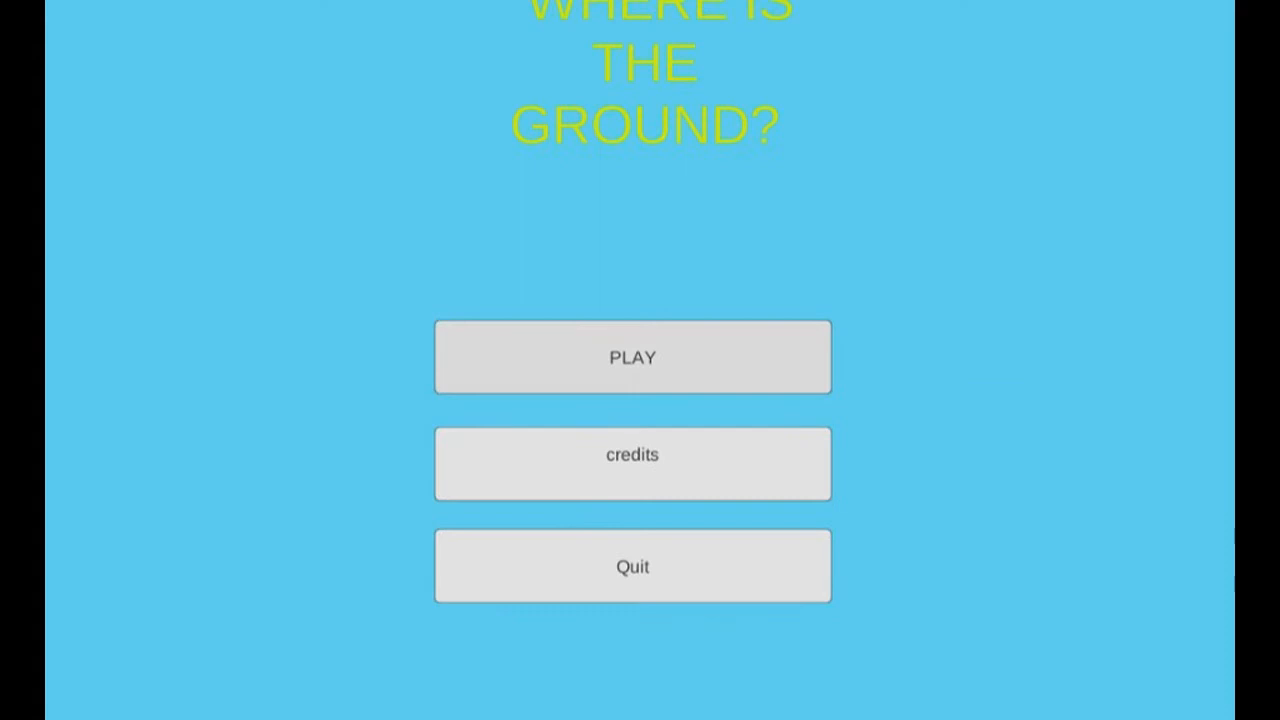
{"action": "left_click", "coordinate": [632, 356]}
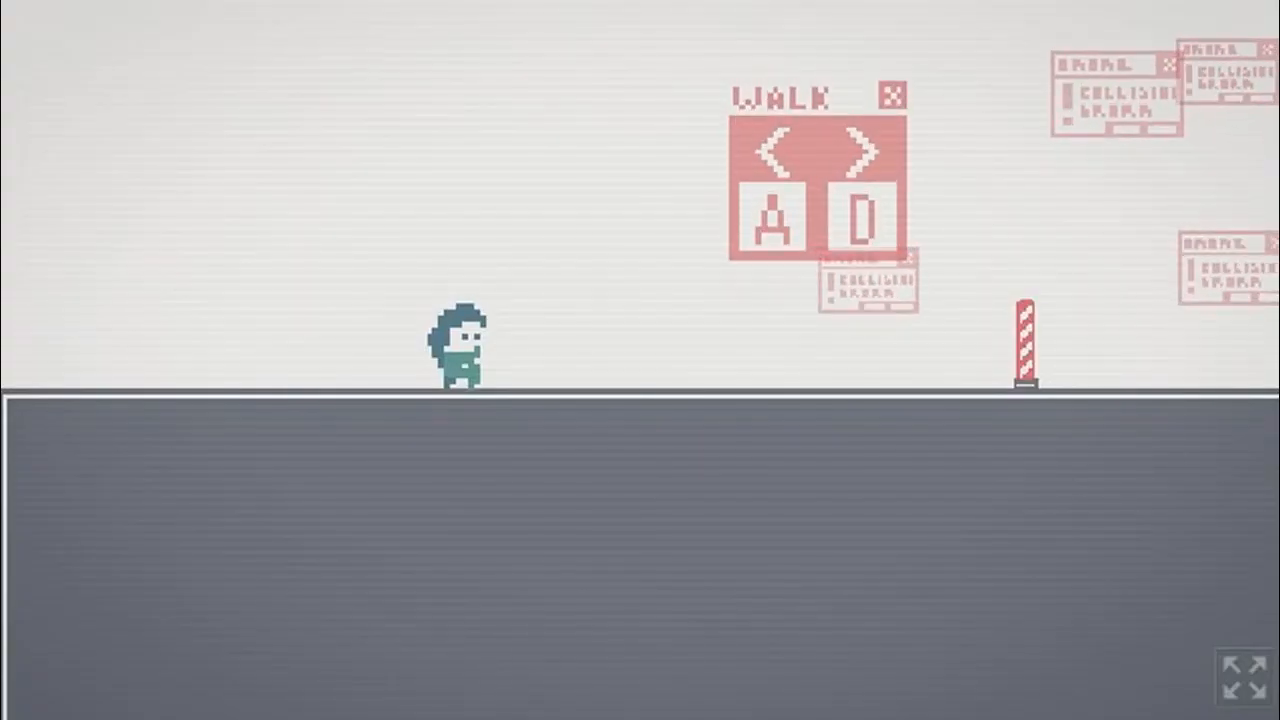
- Walk the character right toward the striped pole in Outer Bounds
{"action": "key", "text": "d"}
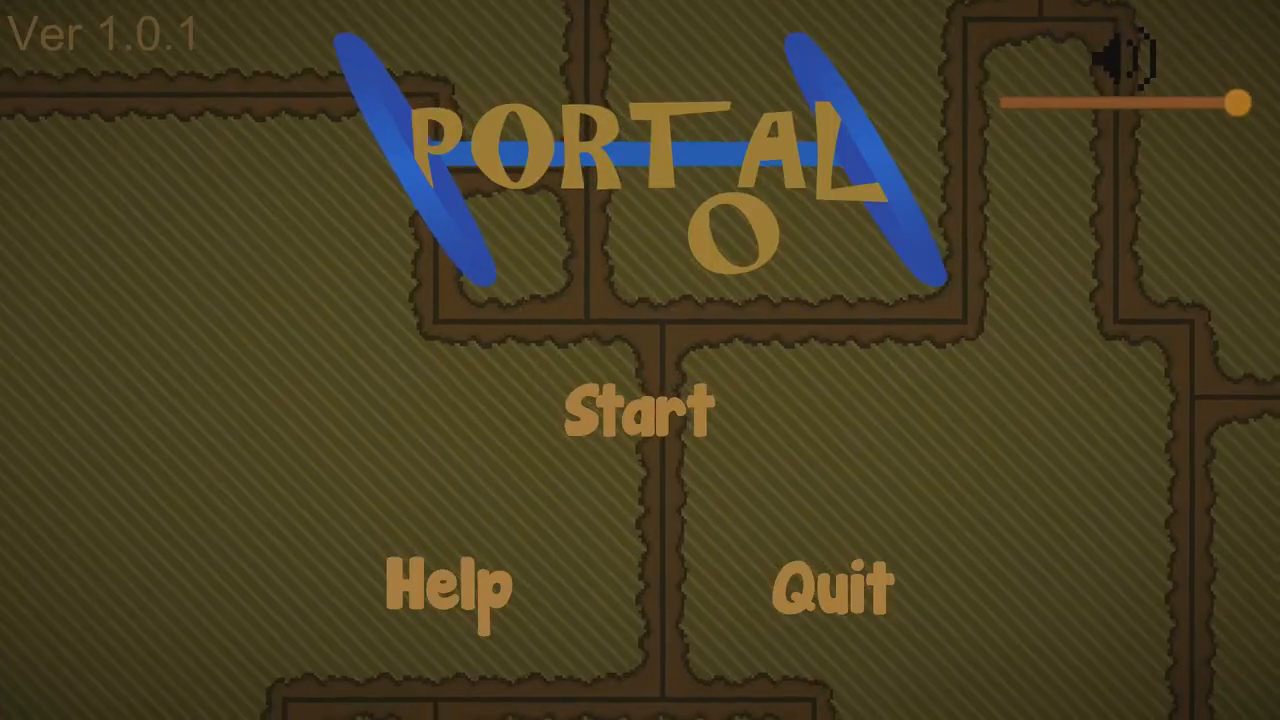
- View Portalo's controls help screen and dismiss it with OK
{"action": "left_click", "coordinate": [448, 584]}
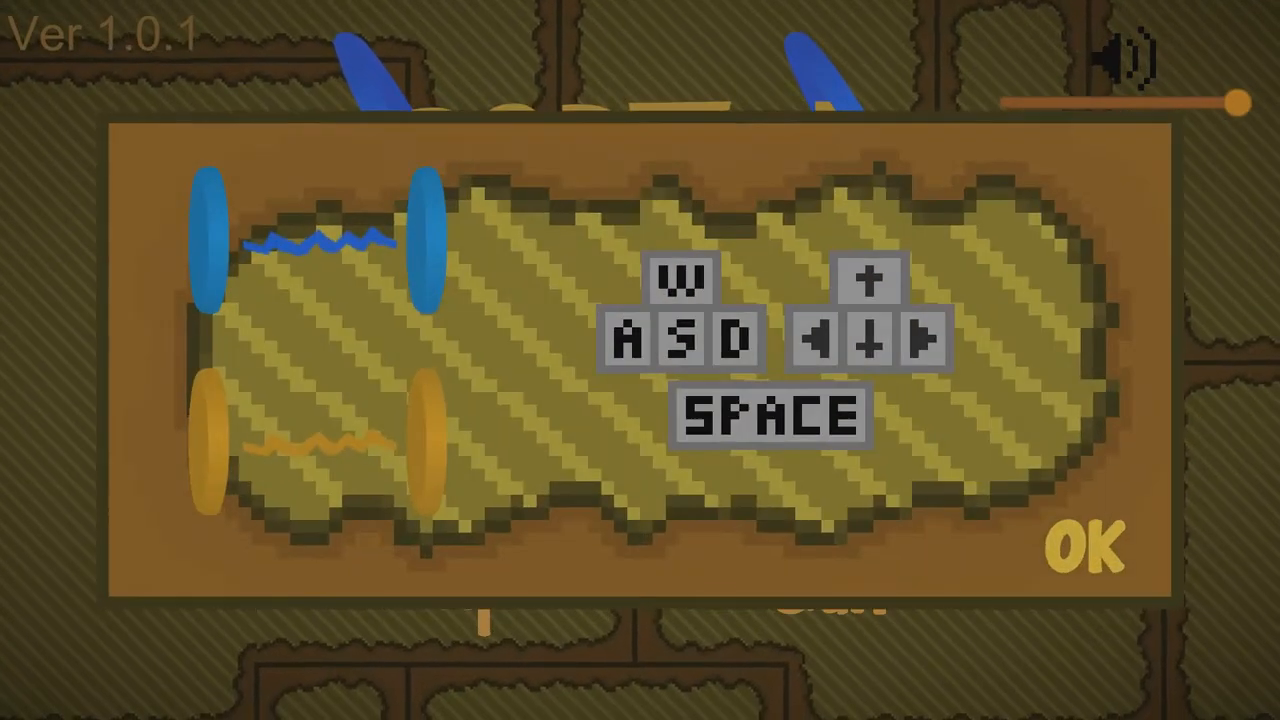
{"action": "left_click", "coordinate": [1084, 548]}
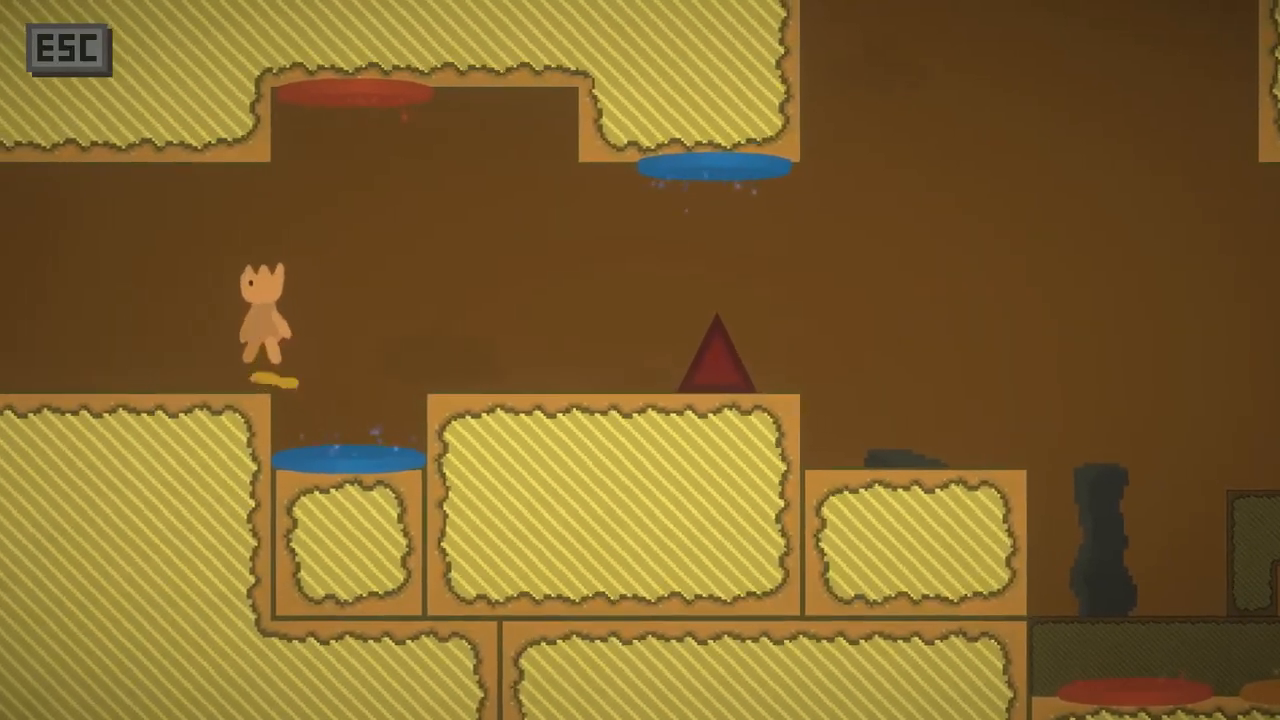
- Move the cat right and left through several portal rooms
{"action": "key", "text": "Right"}
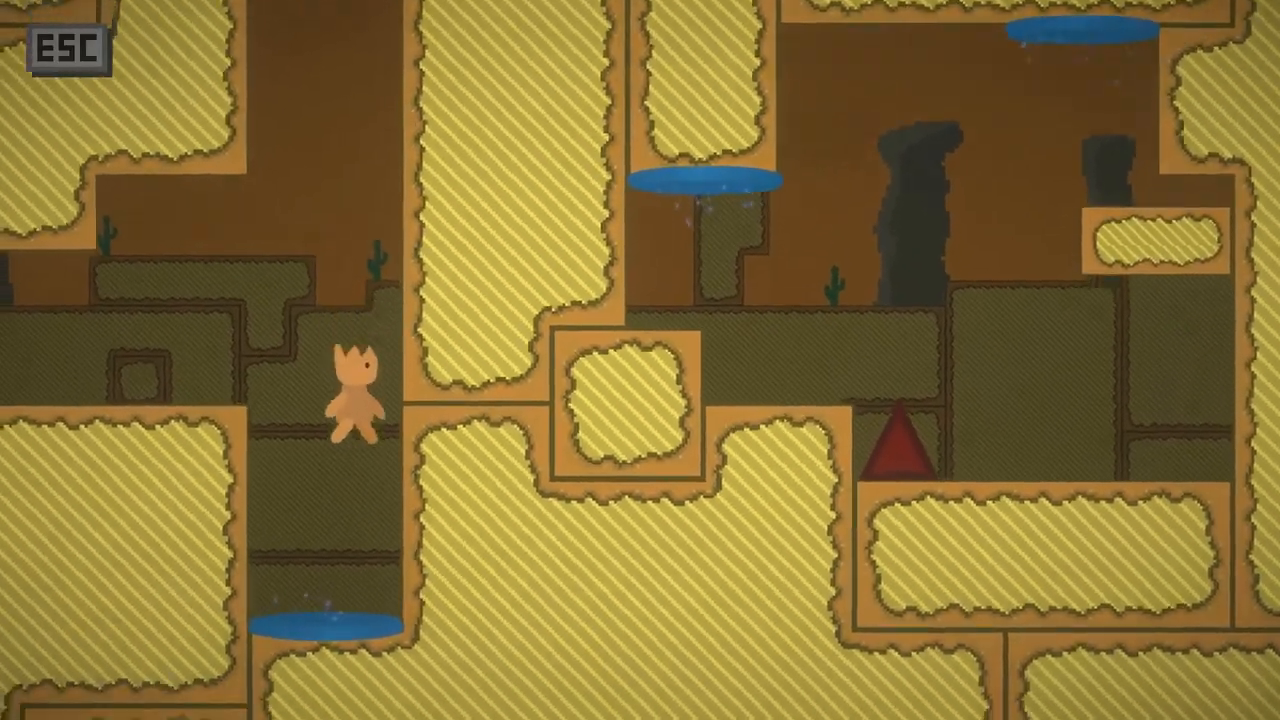
{"action": "key", "text": "right"}
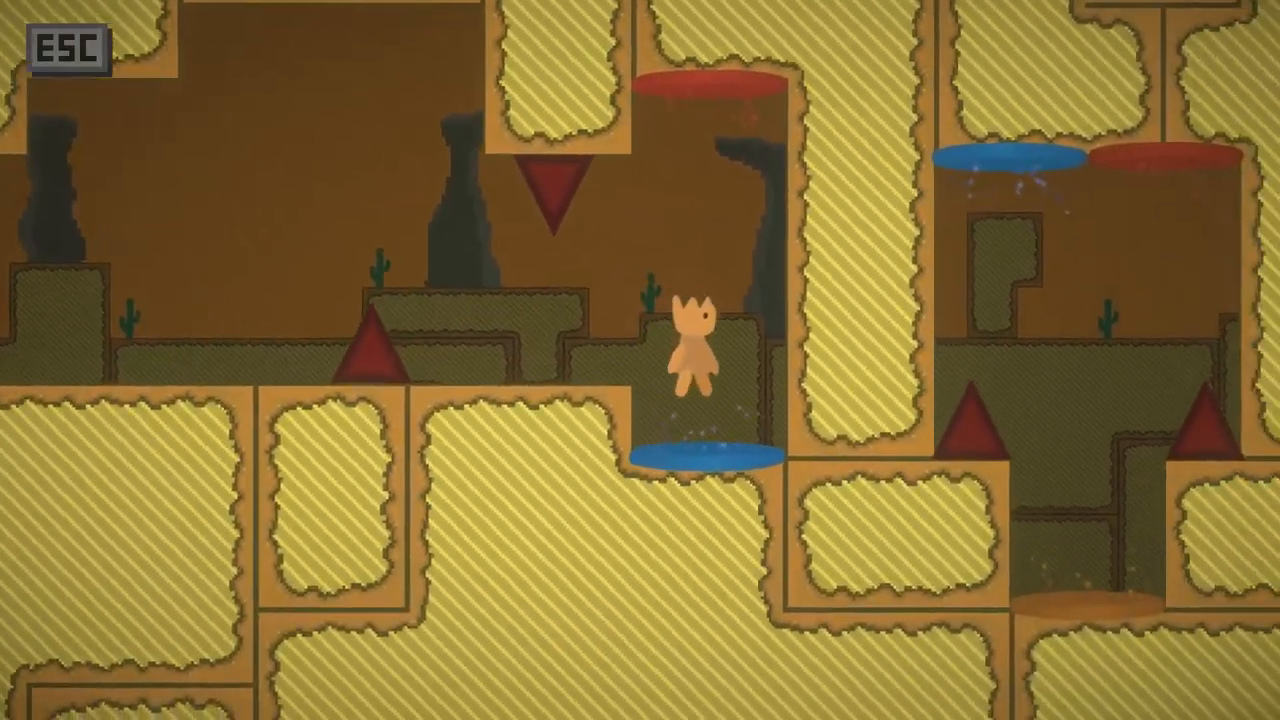
{"action": "key", "text": "Left"}
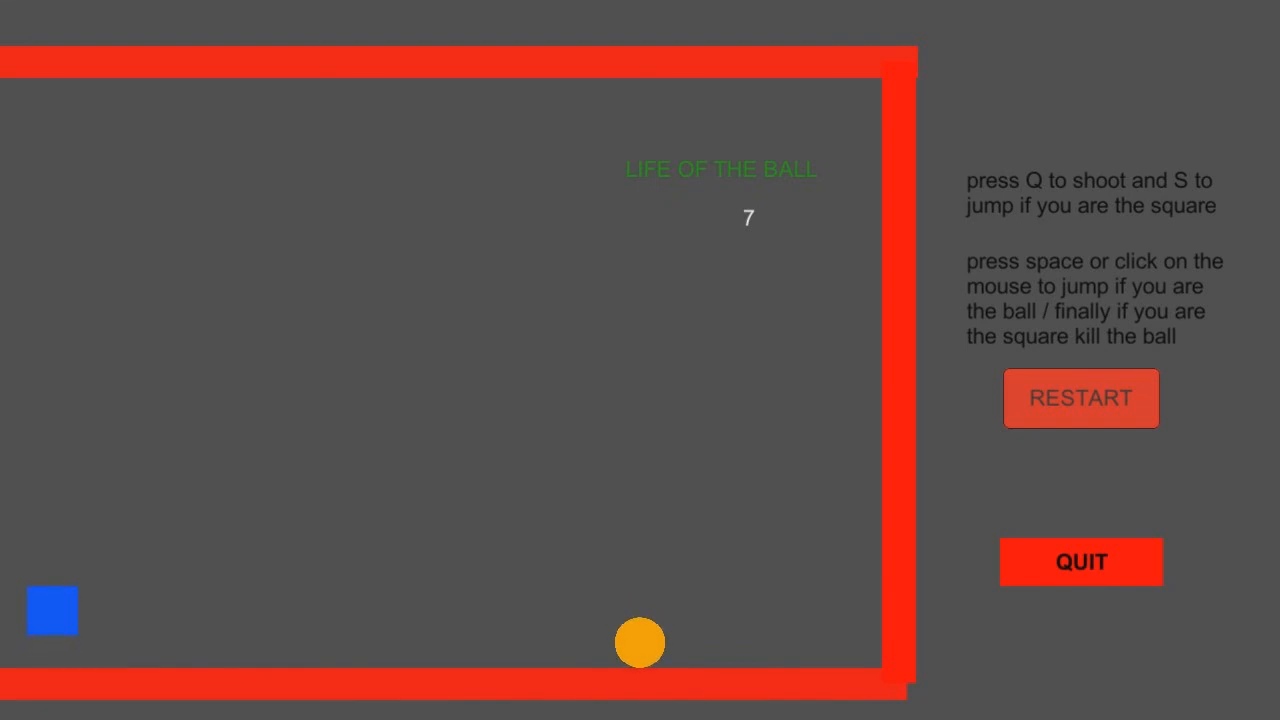
- Shoot the ball with Q as the square, then jump with S
{"action": "key", "text": "q"}
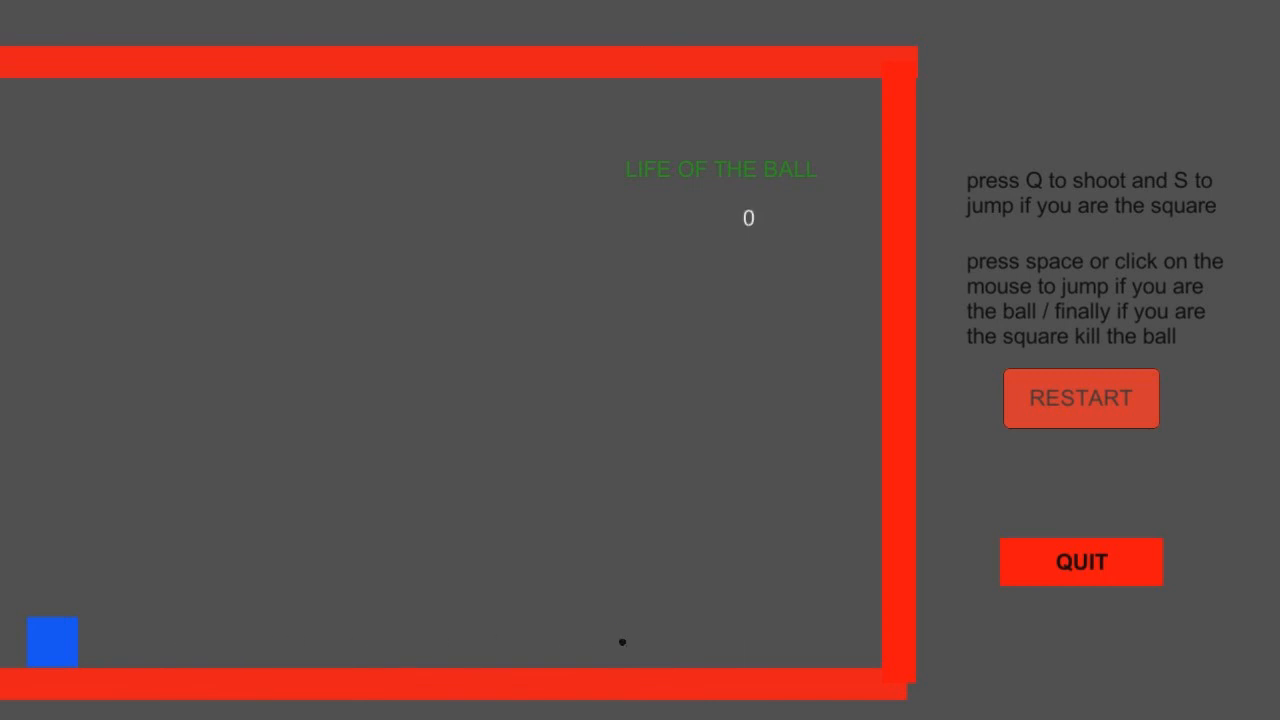
{"action": "key", "text": "s"}
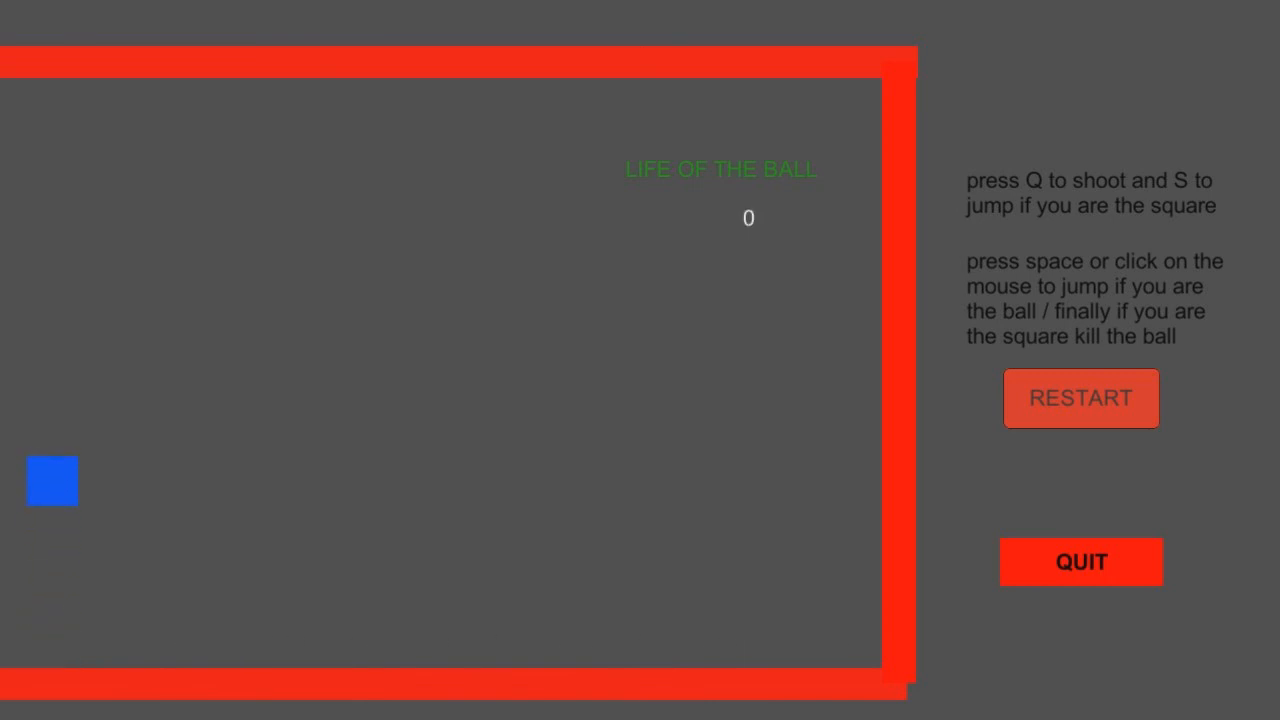